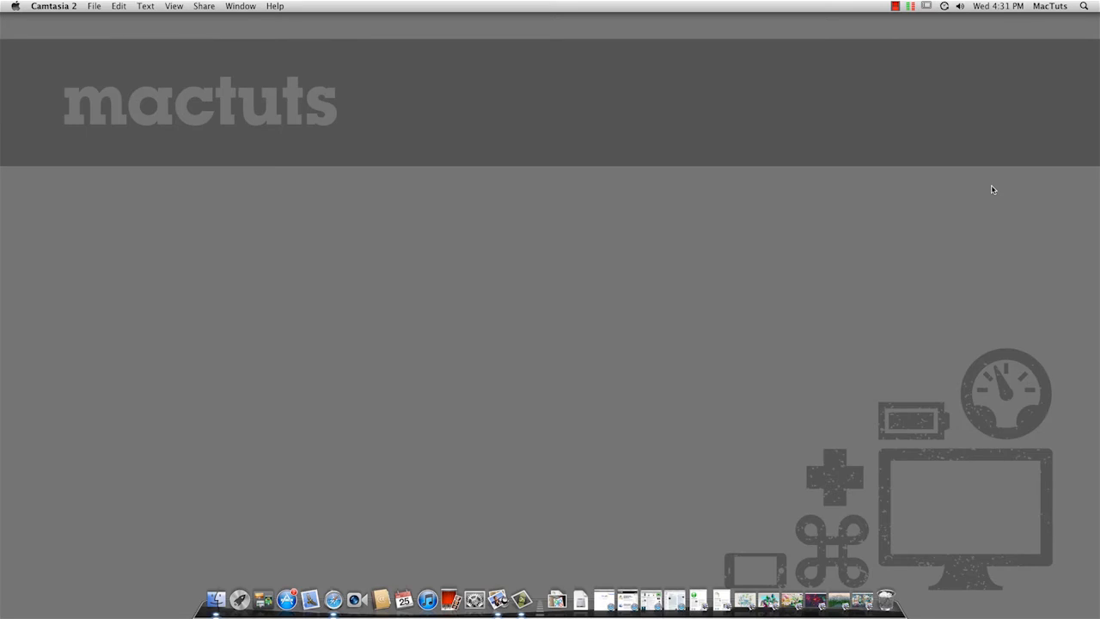
{"action": "mouse_move", "coordinate": [754, 401]}
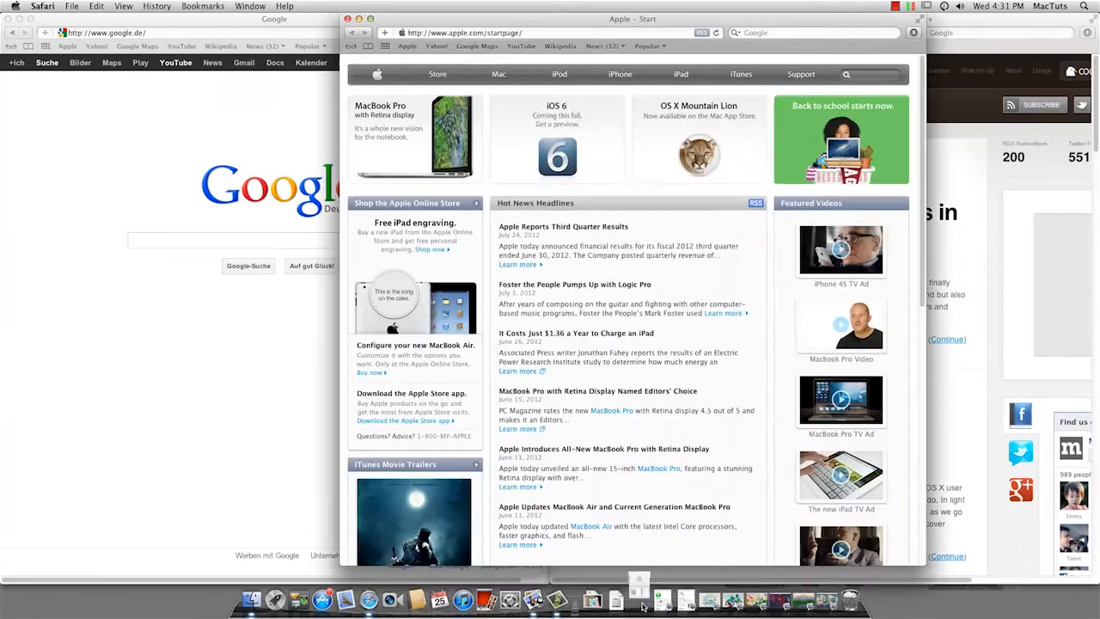
Step: Bring the img30.jpg painting in Preview to the front, then switch apps toward Safari
{"action": "left_click", "coordinate": [640, 599]}
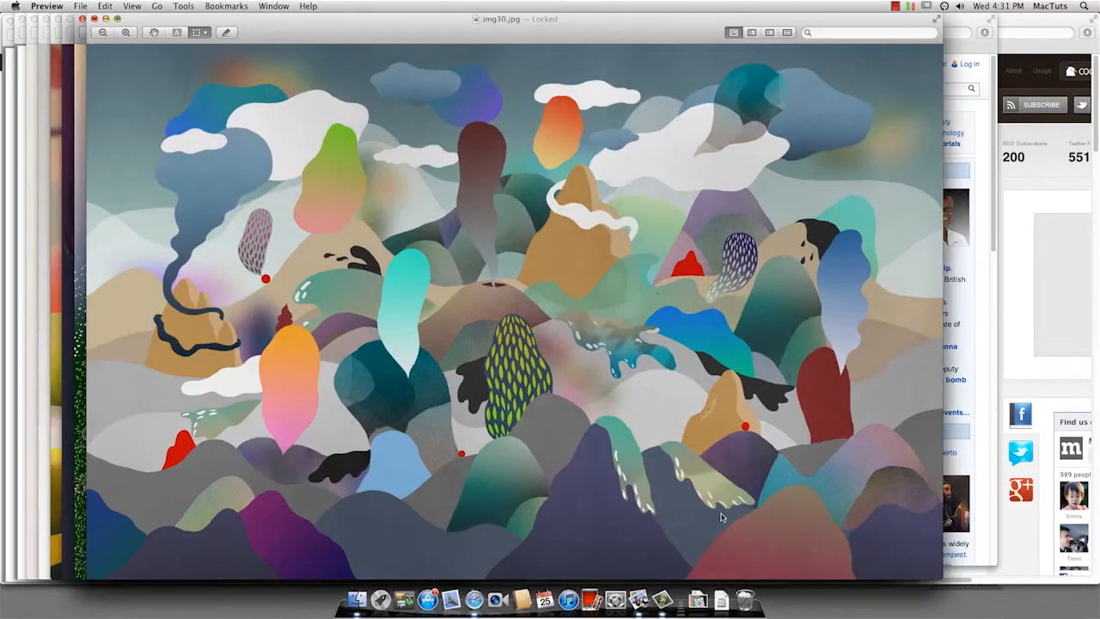
{"action": "mouse_move", "coordinate": [705, 410]}
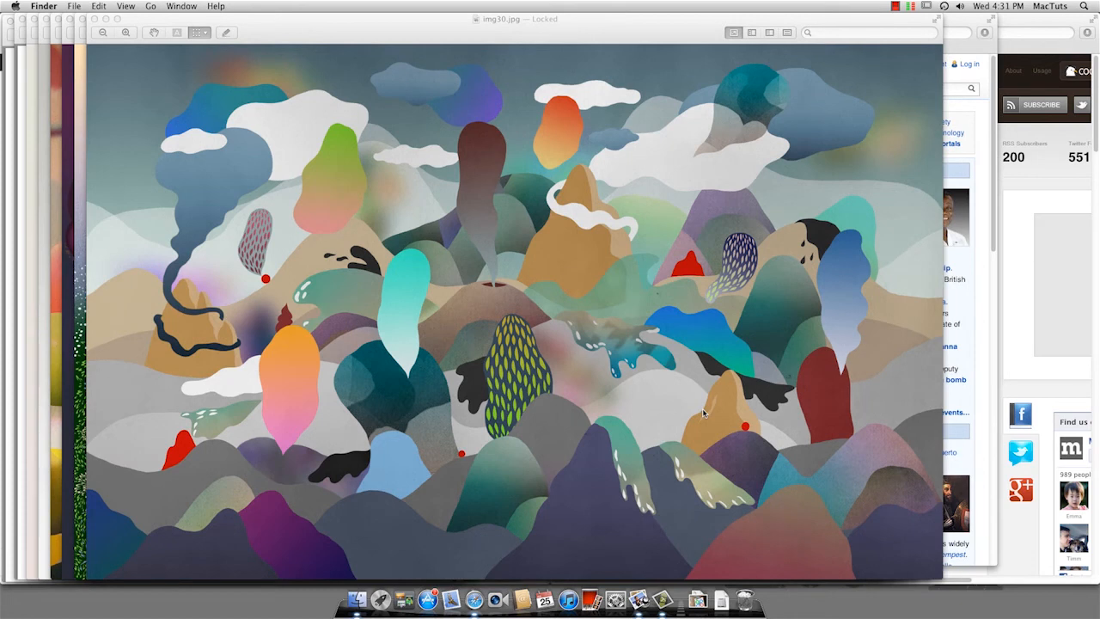
{"action": "key", "text": "cmd+tab"}
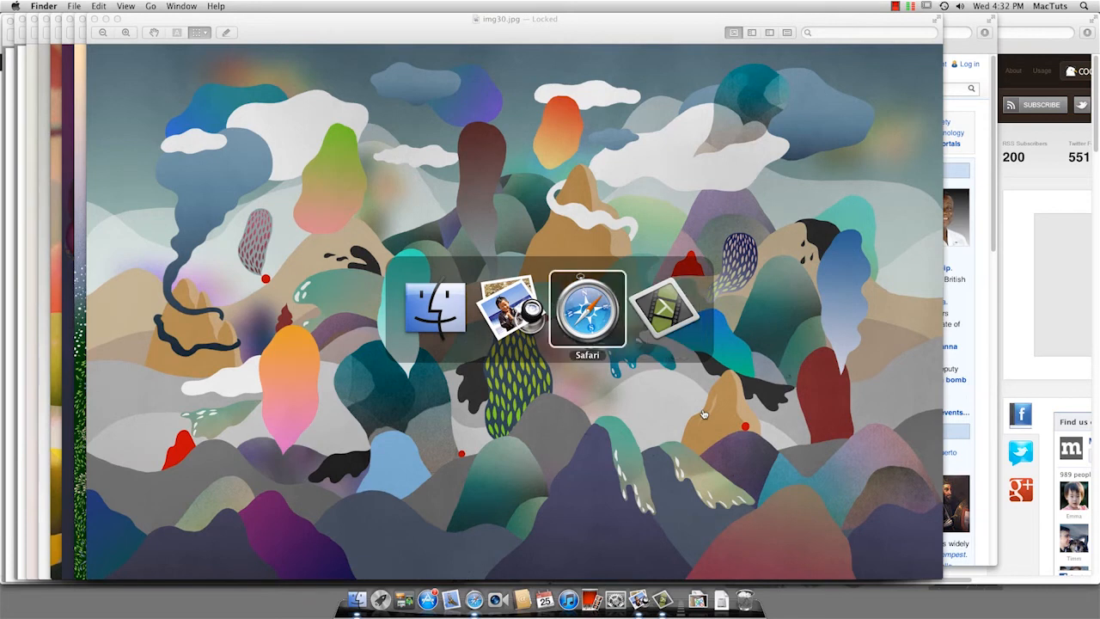
{"action": "left_click", "coordinate": [587, 308]}
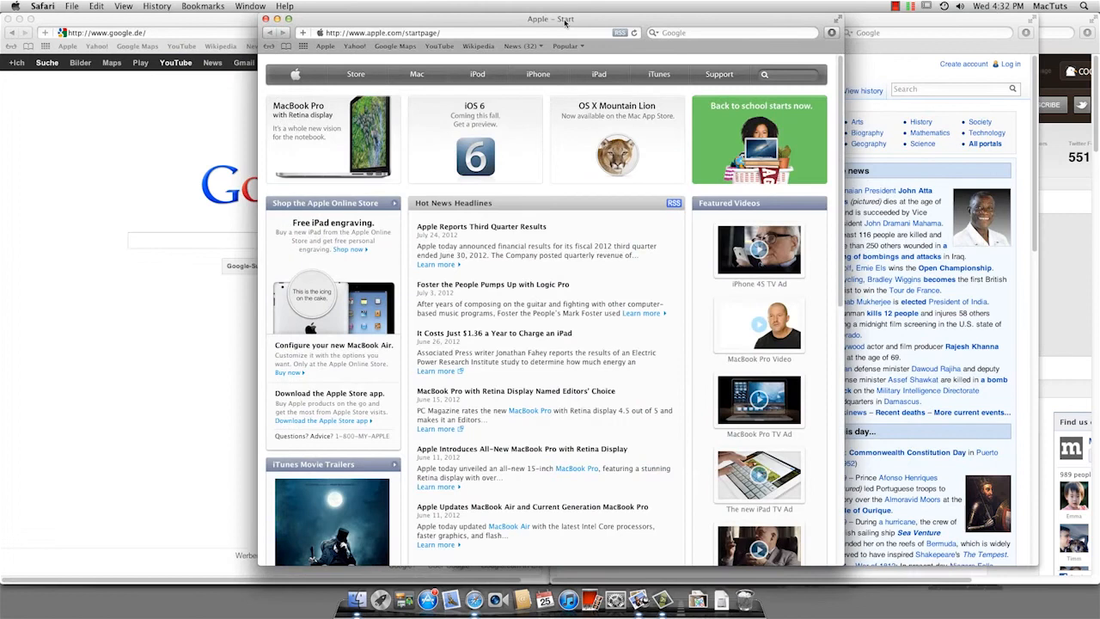
{"action": "mouse_move", "coordinate": [561, 37]}
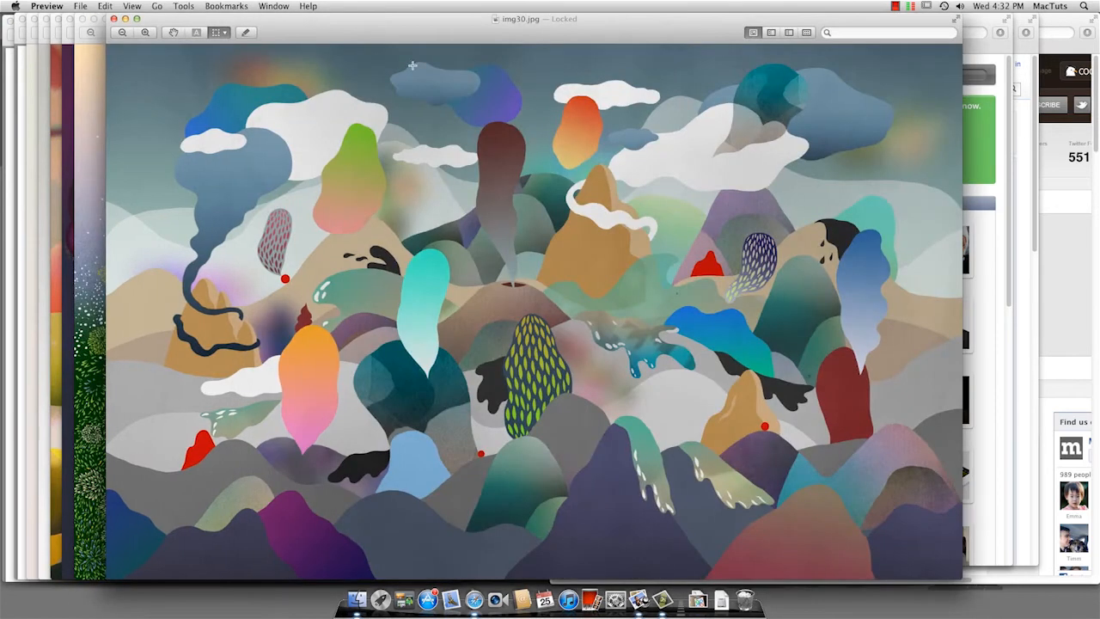
{"action": "mouse_move", "coordinate": [489, 120]}
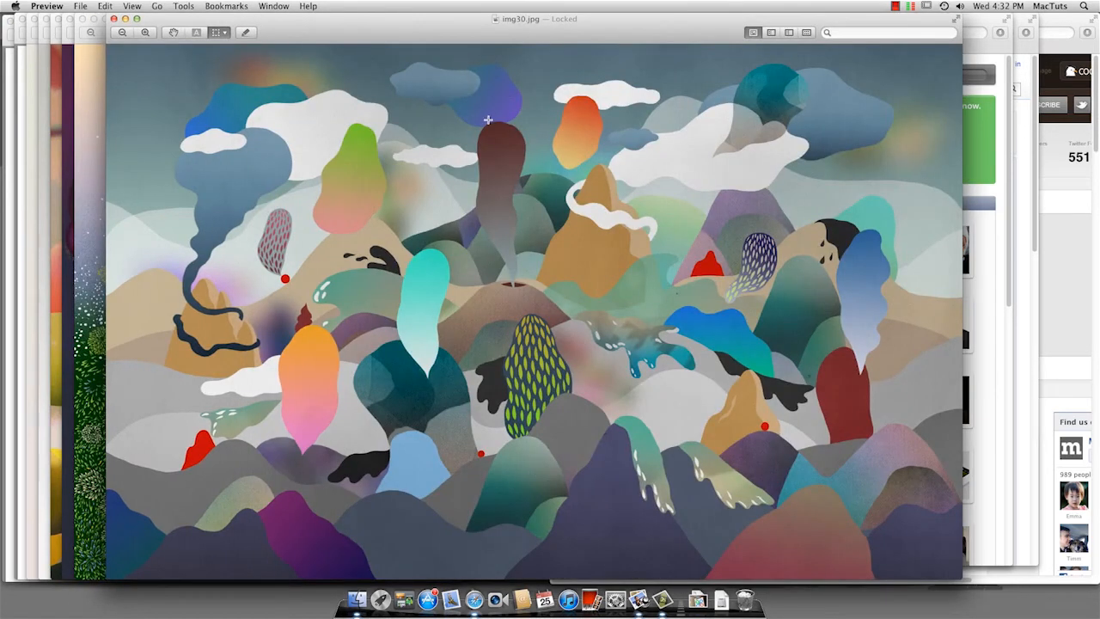
{"action": "mouse_move", "coordinate": [494, 139]}
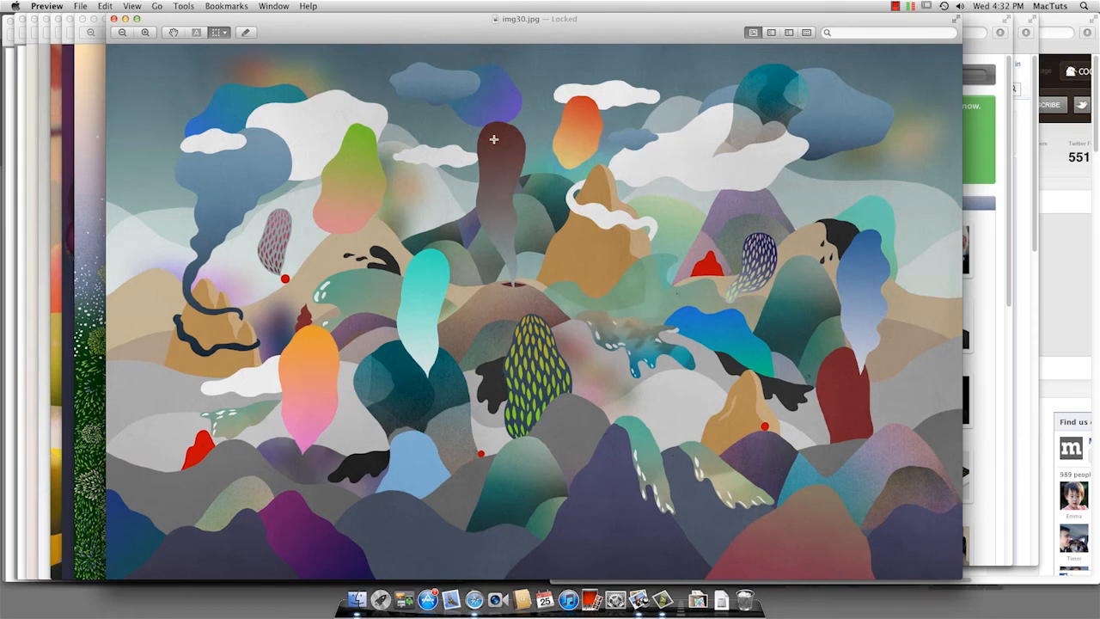
{"action": "mouse_move", "coordinate": [530, 432]}
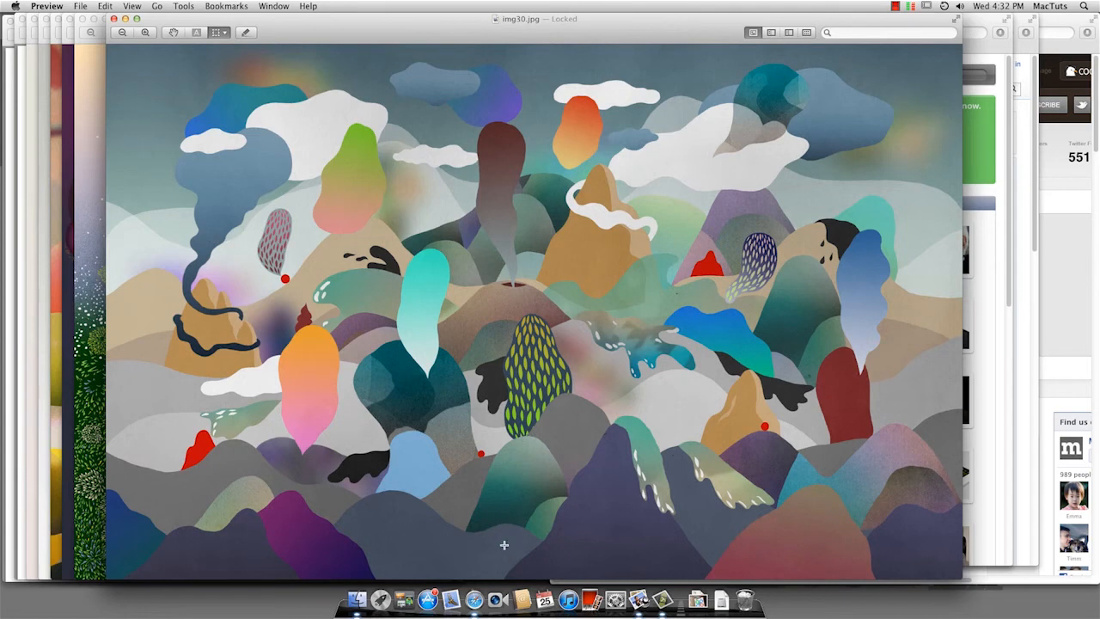
{"action": "left_click", "coordinate": [474, 599]}
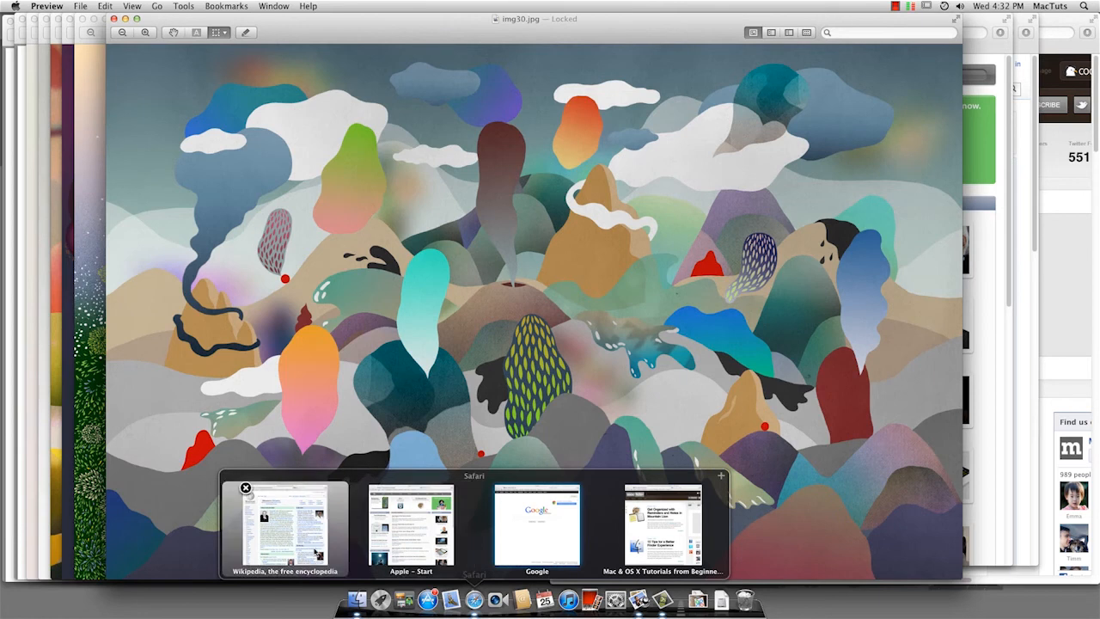
{"action": "mouse_move", "coordinate": [615, 533]}
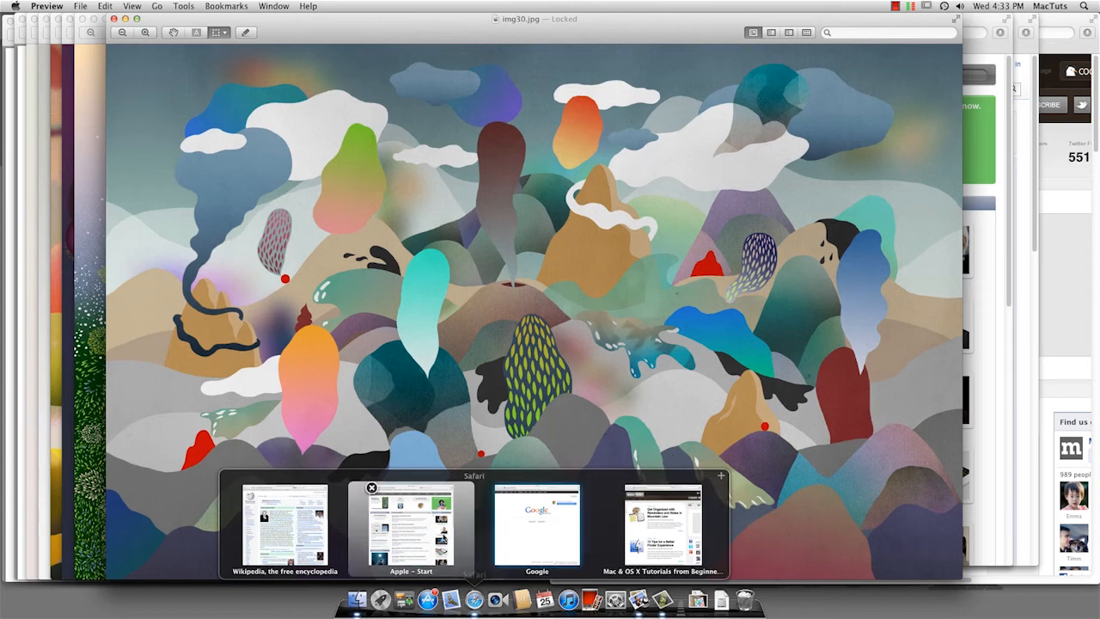
{"action": "left_click", "coordinate": [285, 526]}
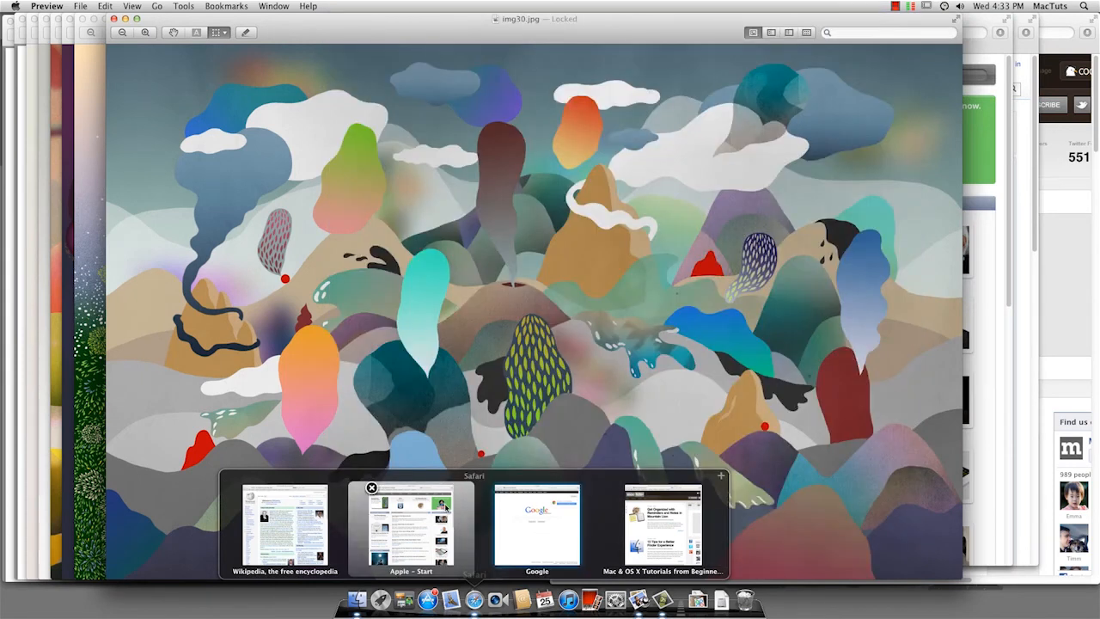
{"action": "left_click", "coordinate": [411, 526]}
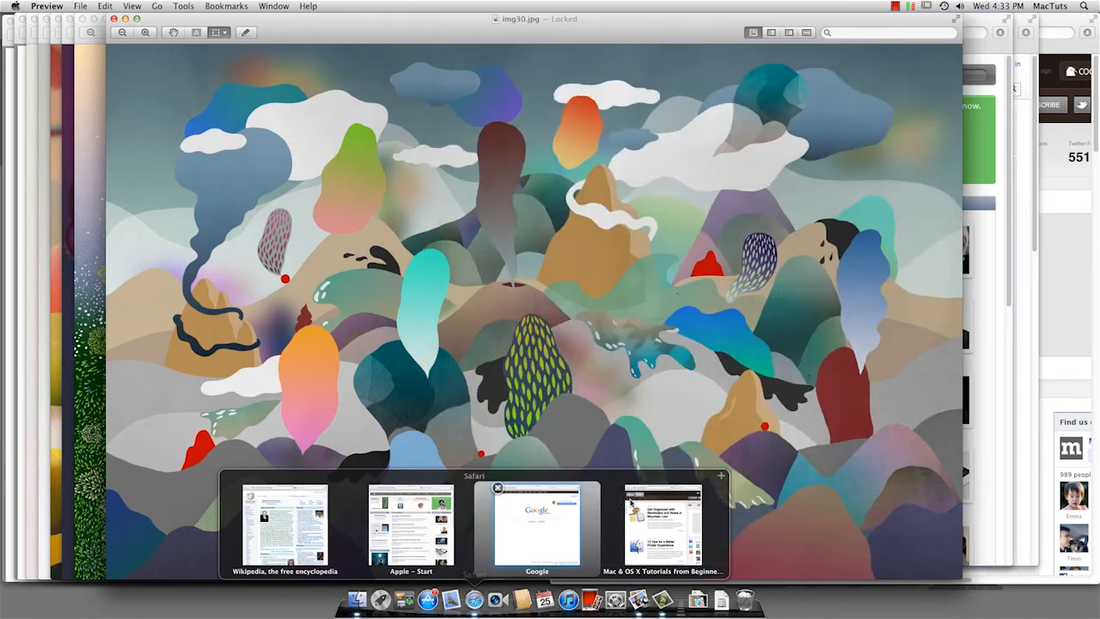
{"action": "mouse_move", "coordinate": [411, 525]}
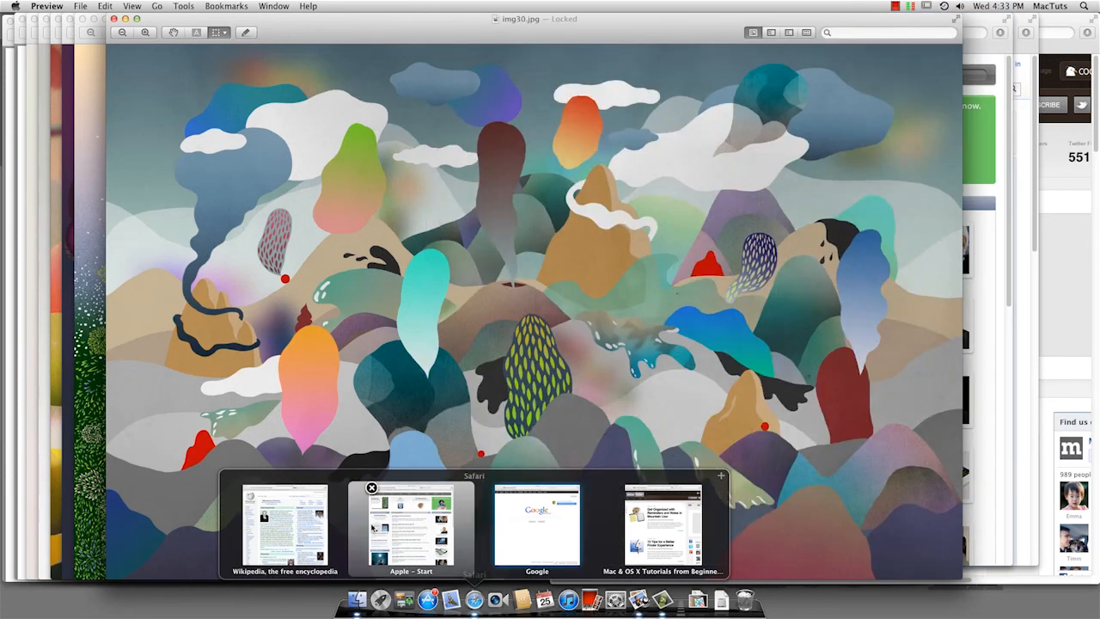
{"action": "left_click", "coordinate": [537, 524]}
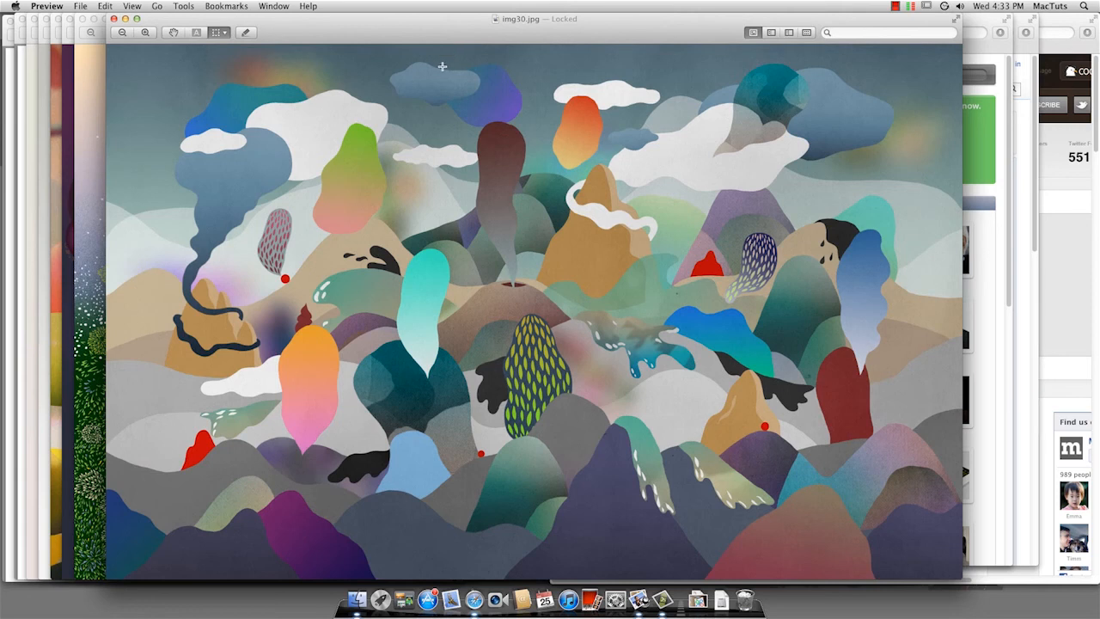
{"action": "mouse_move", "coordinate": [452, 105]}
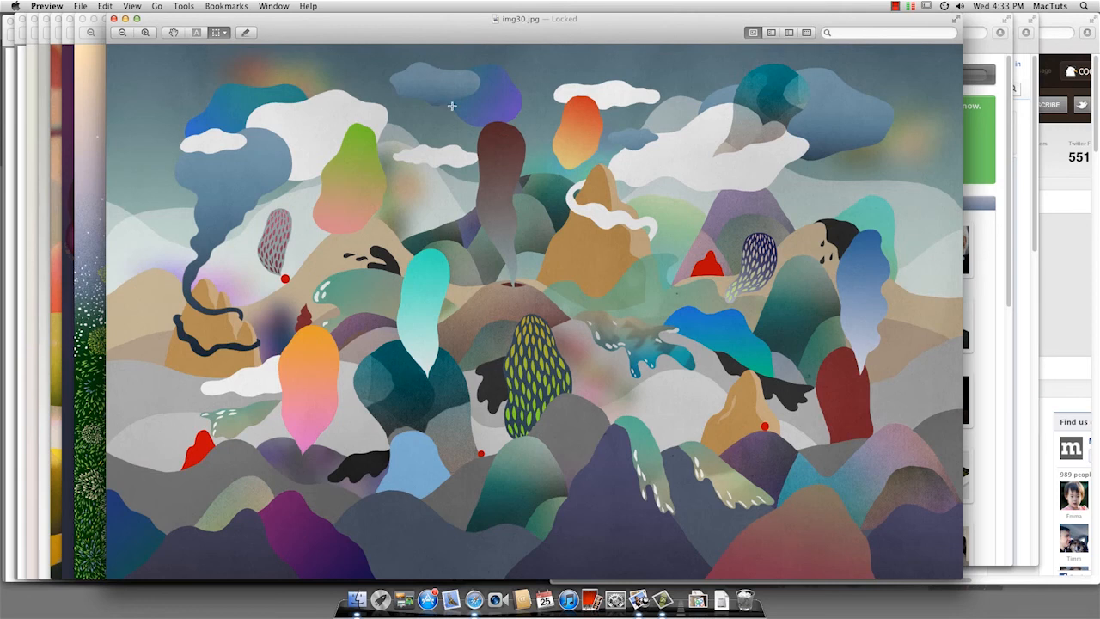
{"action": "mouse_move", "coordinate": [539, 36]}
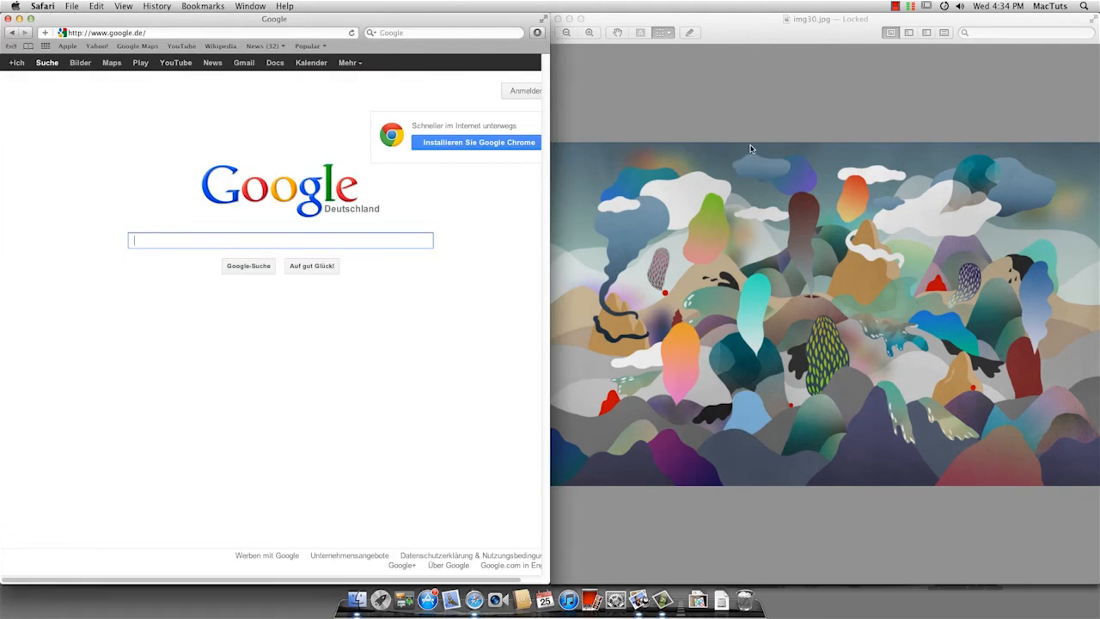
{"action": "mouse_move", "coordinate": [688, 183]}
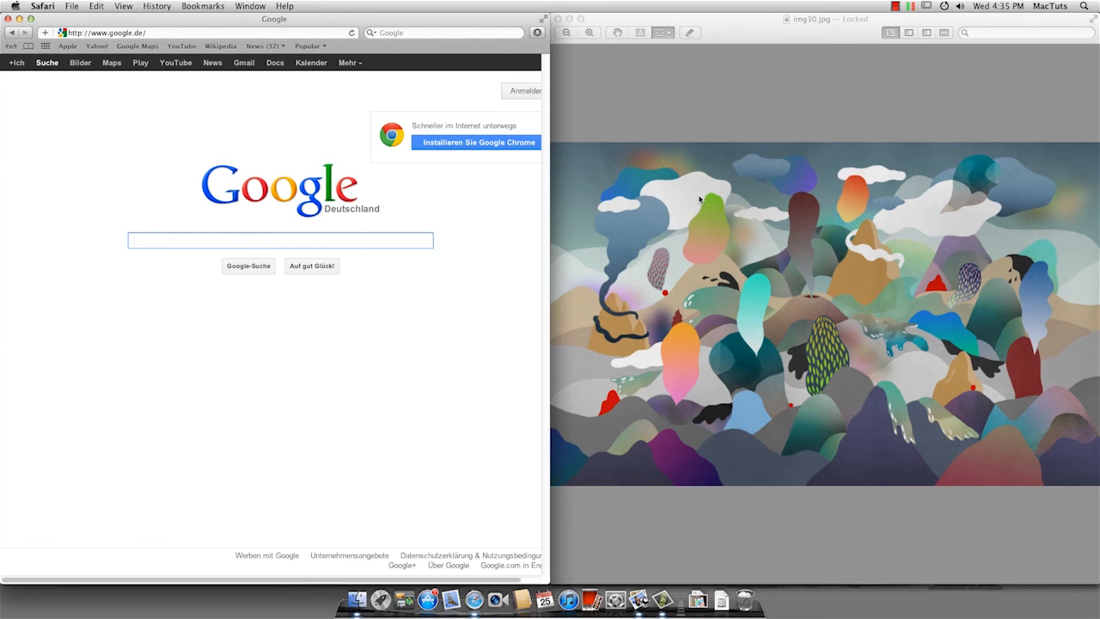
{"action": "mouse_move", "coordinate": [646, 275]}
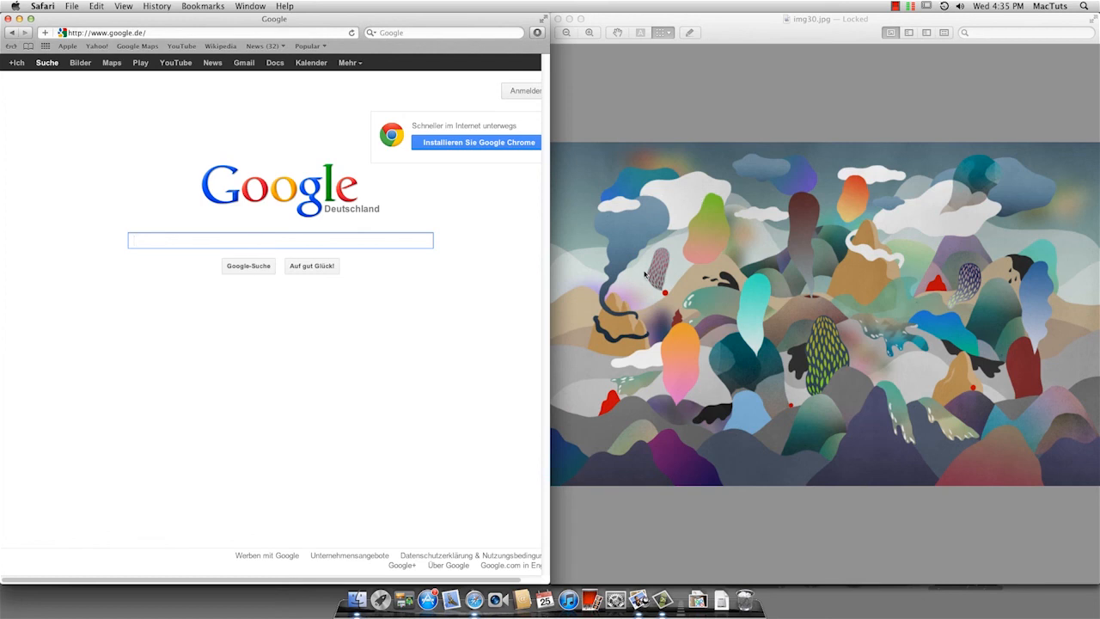
{"action": "mouse_move", "coordinate": [591, 300]}
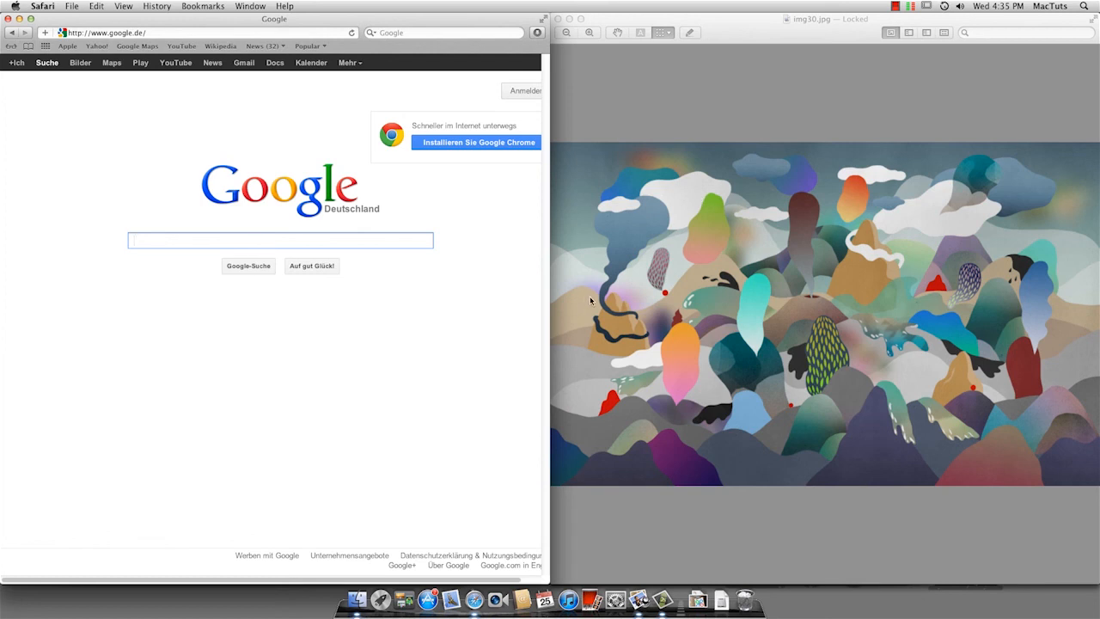